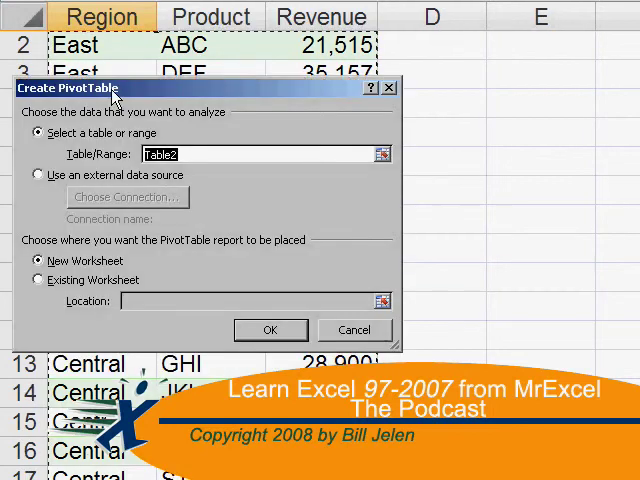
- Dismiss the intro dialog to reach book2 with sample data in C3:E10
left_click(270, 328)
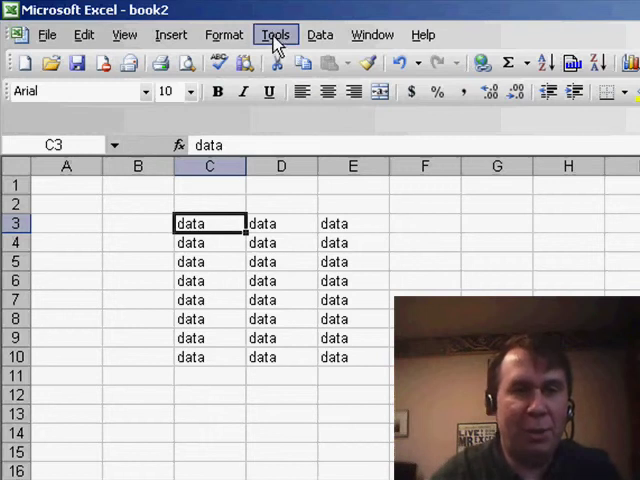
- Begin recording a new macro named aaaNameRange via Tools > Macro > Record New Macro
left_click(276, 34)
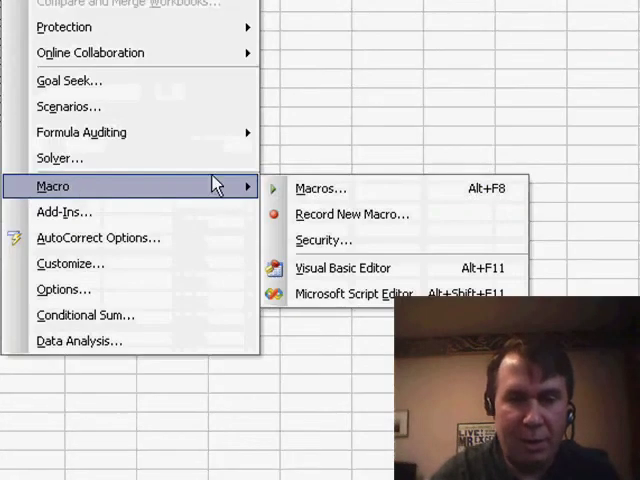
left_click(352, 214)
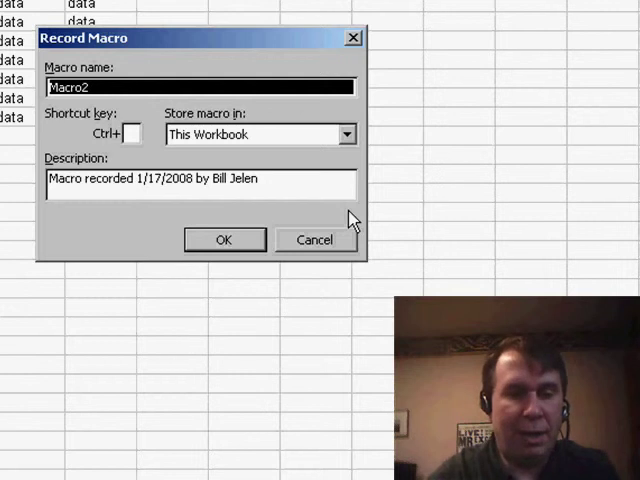
type("aaaName")
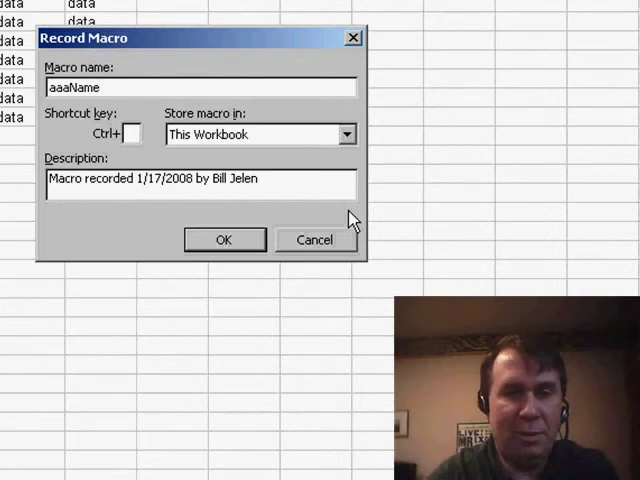
type("Range")
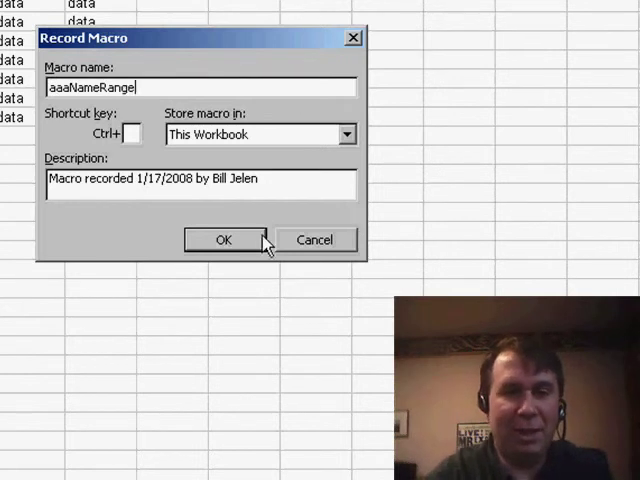
left_click(224, 240)
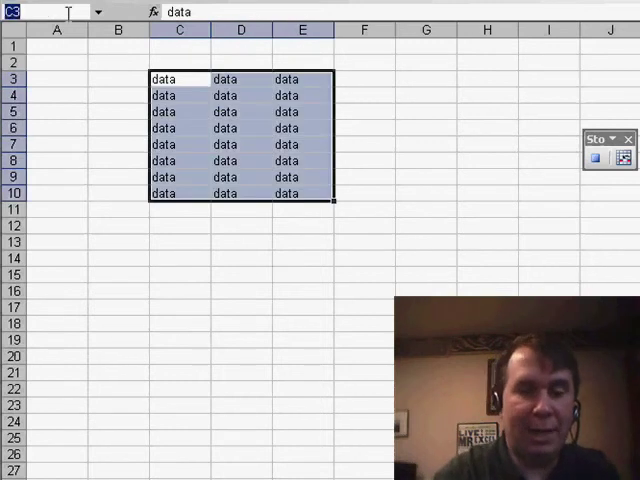
- Name the selected data block MyData in the Name Box while recording
type("MyData")
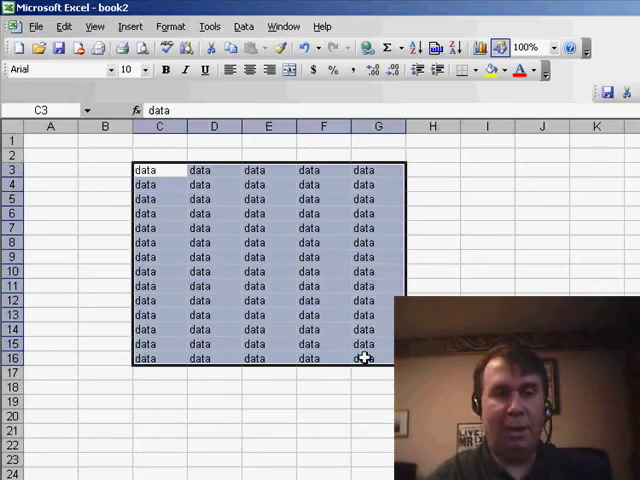
- Run aaaNameRange from the Macro dialog and check MyData in the Name Box
left_click(160, 168)
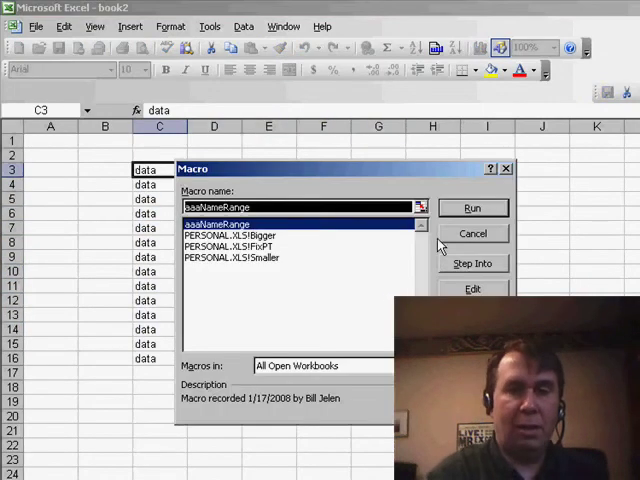
left_click(472, 208)
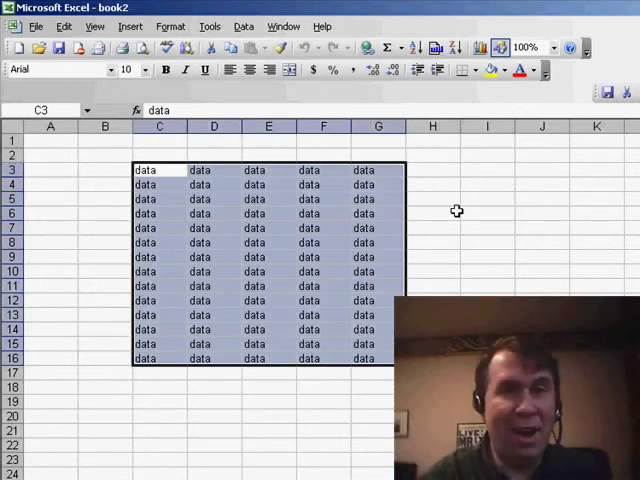
type("MyData")
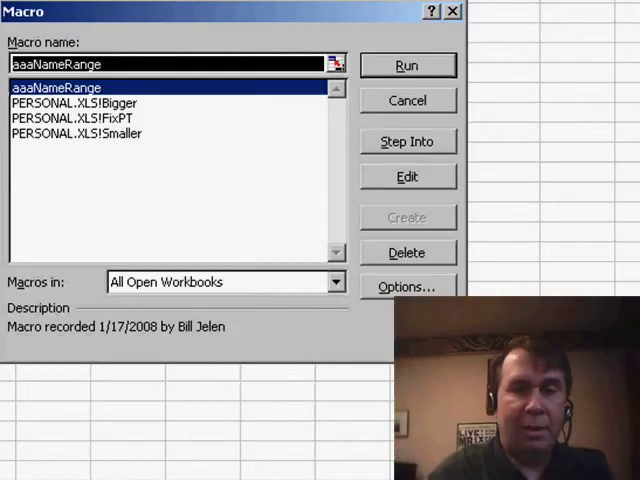
- Edit aaaNameRange to add Selection.Name = "MyData" after CurrentRegion.Select
left_click(408, 176)
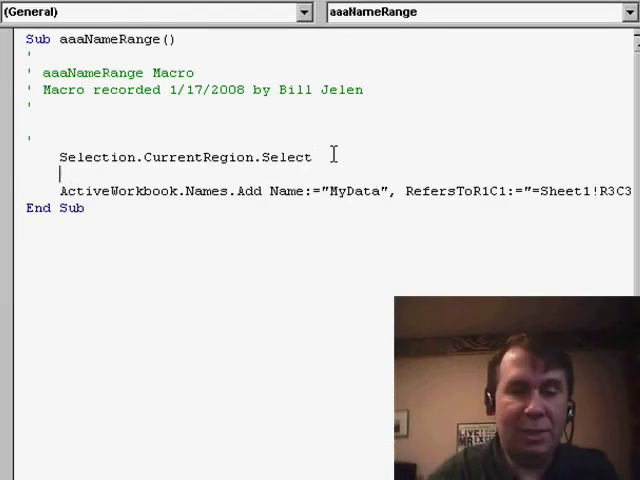
type("Selection.")
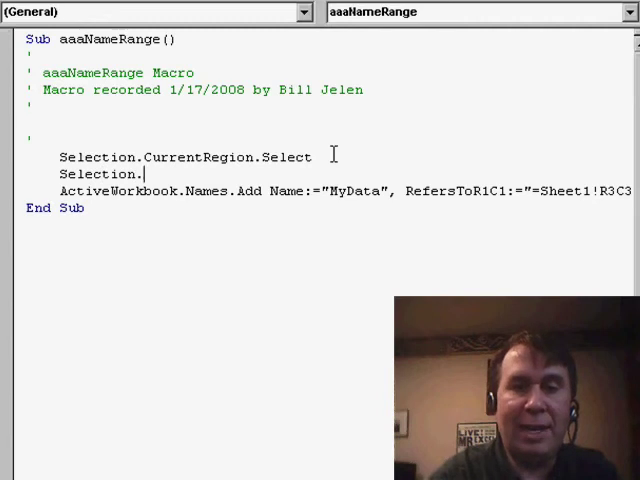
type("Name = \"My")
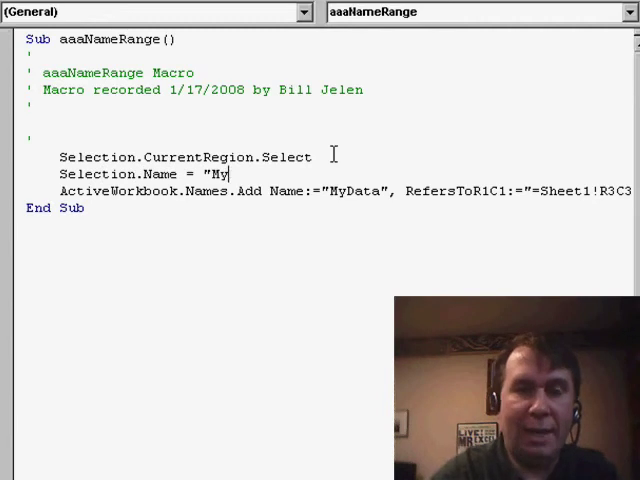
type("Data\"")
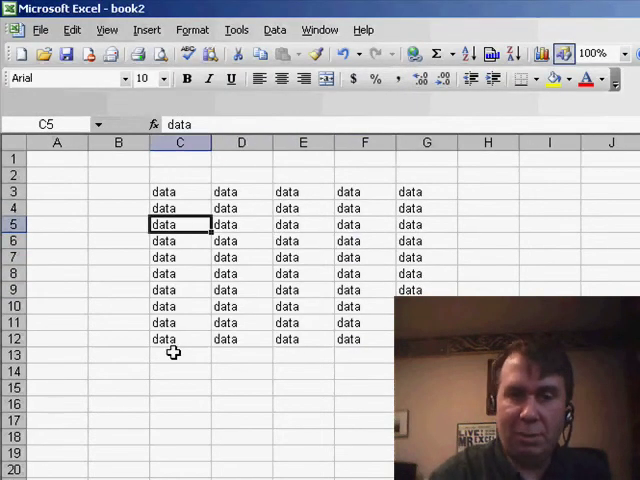
- Run the edited aaaNameRange so the C3:G12 block is selected and named MyData
left_click(144, 28)
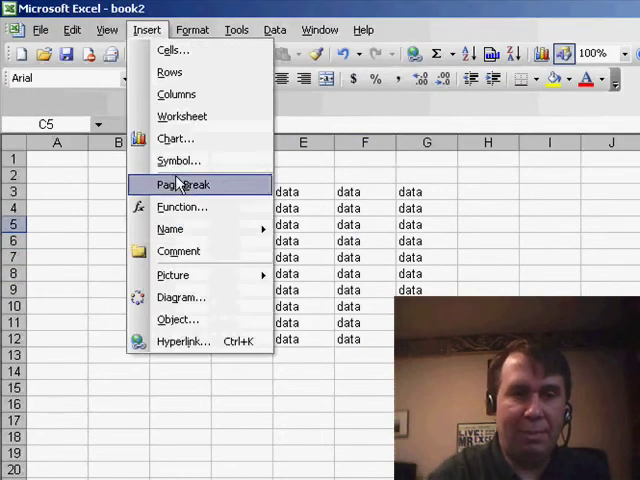
left_click(170, 228)
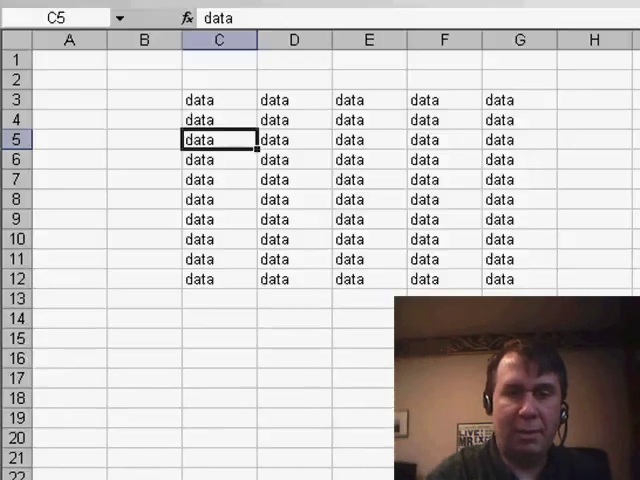
left_click(210, 100)
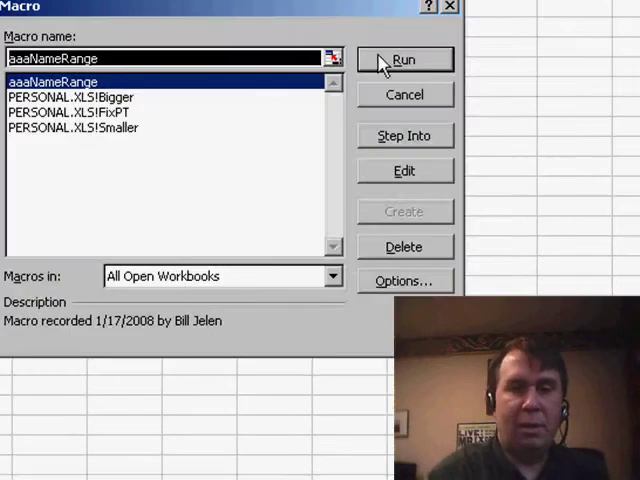
left_click(404, 60)
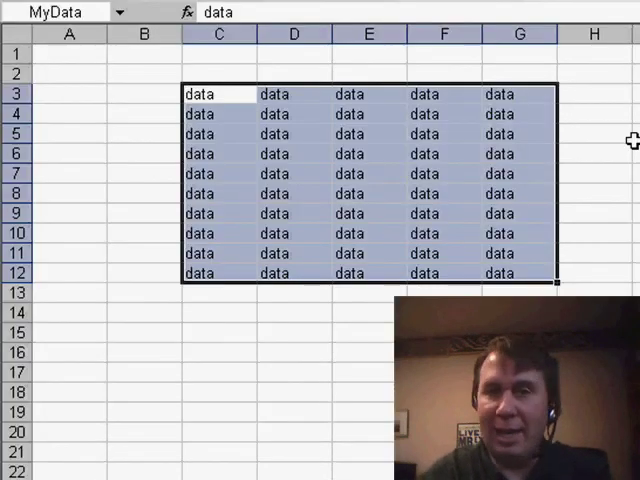